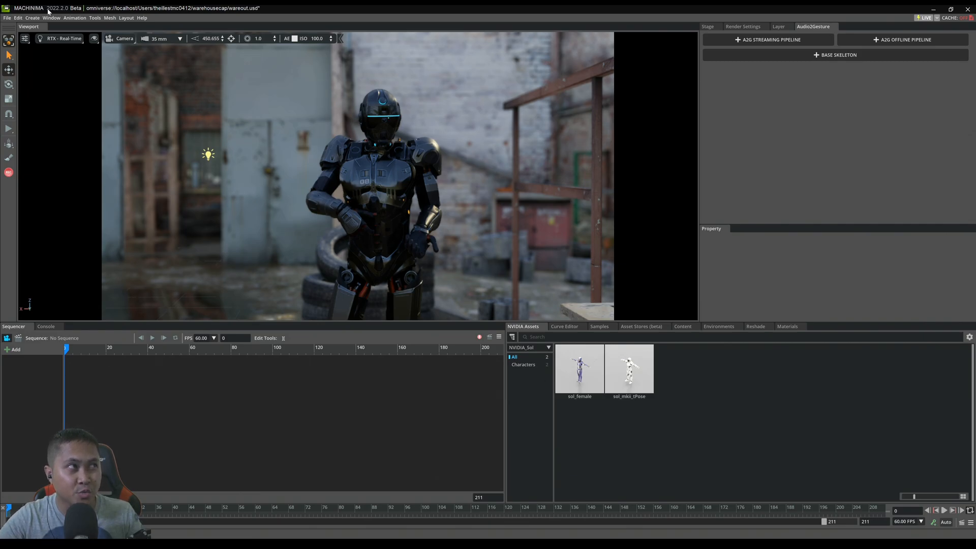
pyautogui.moveTo(52, 17)
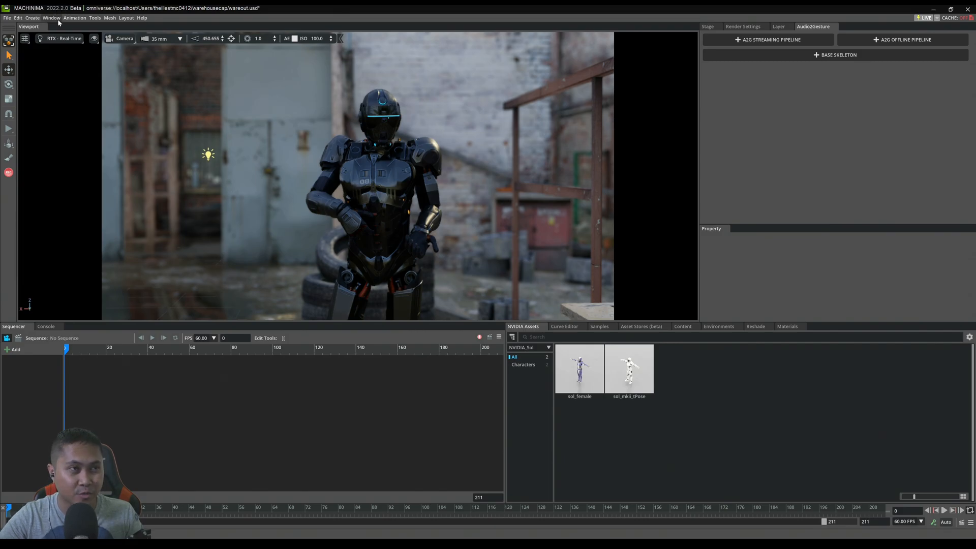
pyautogui.moveTo(334, 288)
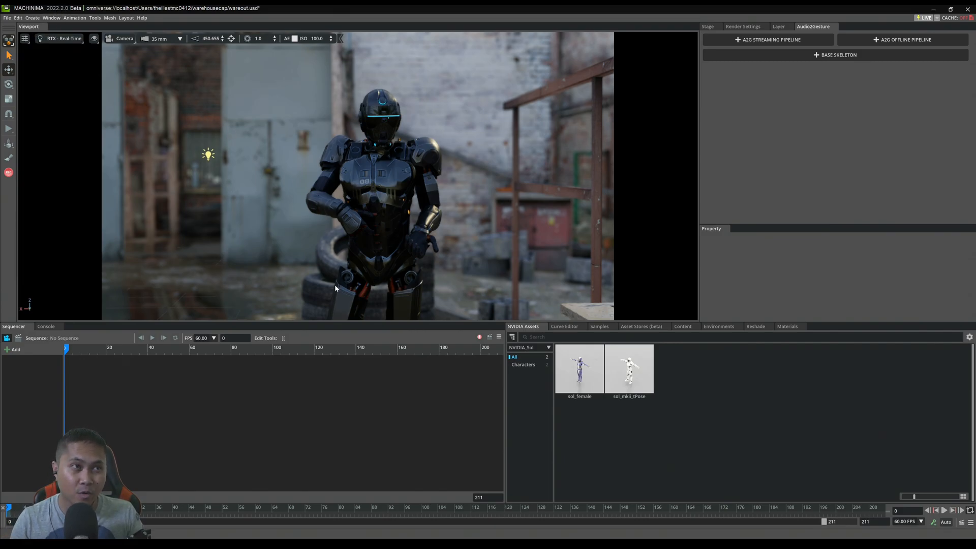
pyautogui.moveTo(338, 155)
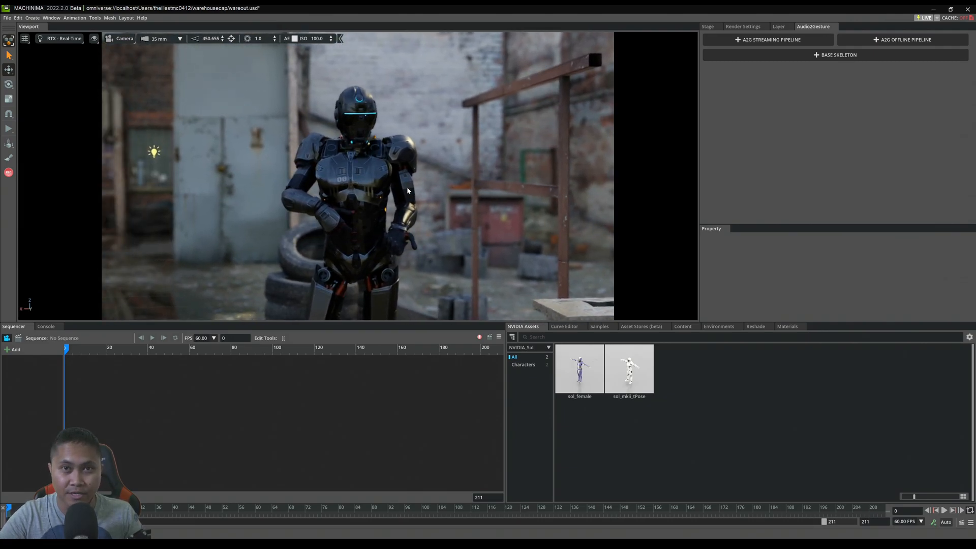
pyautogui.moveTo(80, 67)
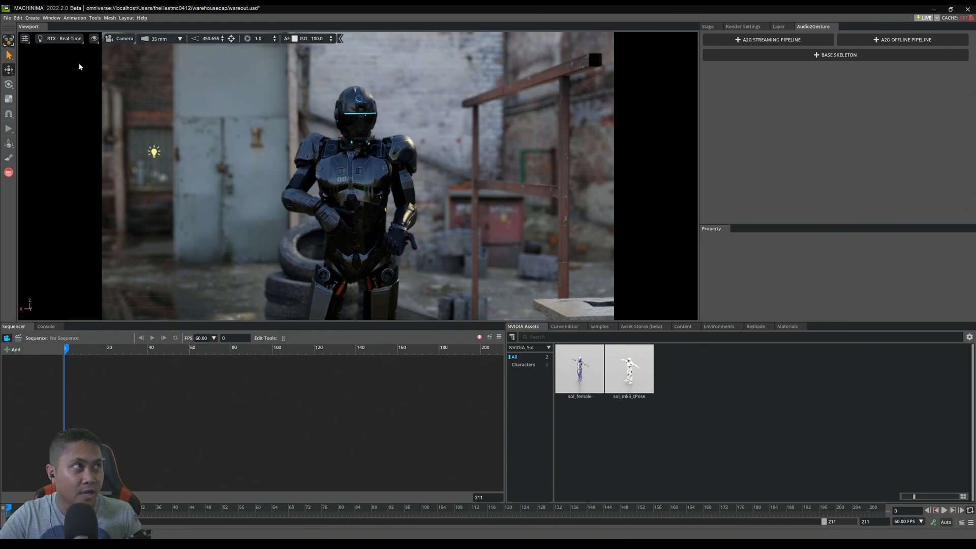
pyautogui.moveTo(129, 54)
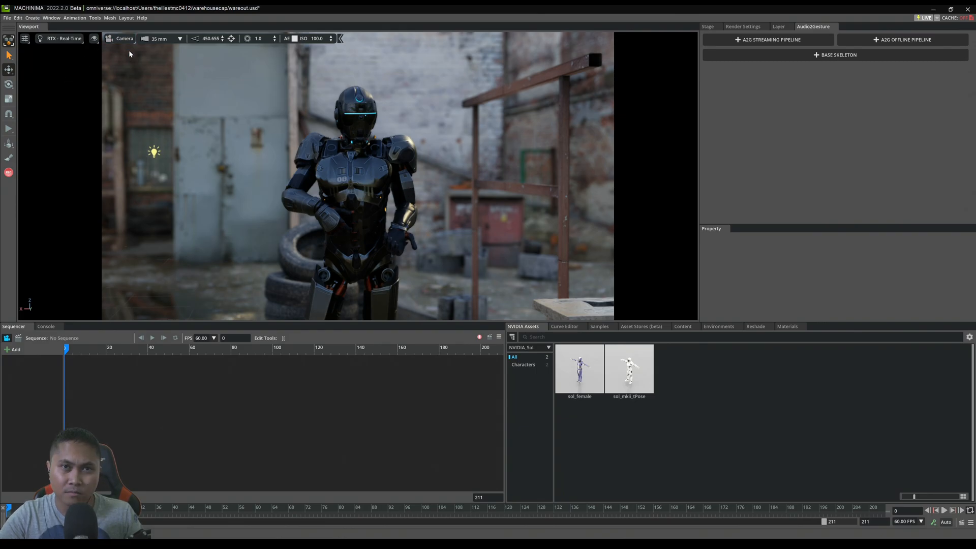
pyautogui.moveTo(312, 51)
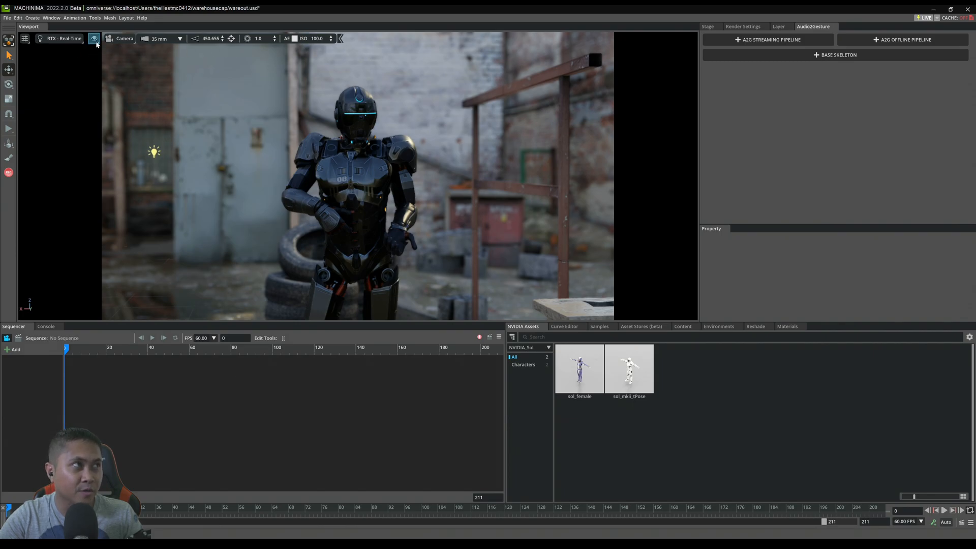
# Switch the viewport camera to a 50 mm lens and sample focus distance 449.859 from the robot's chest
pyautogui.click(93, 38)
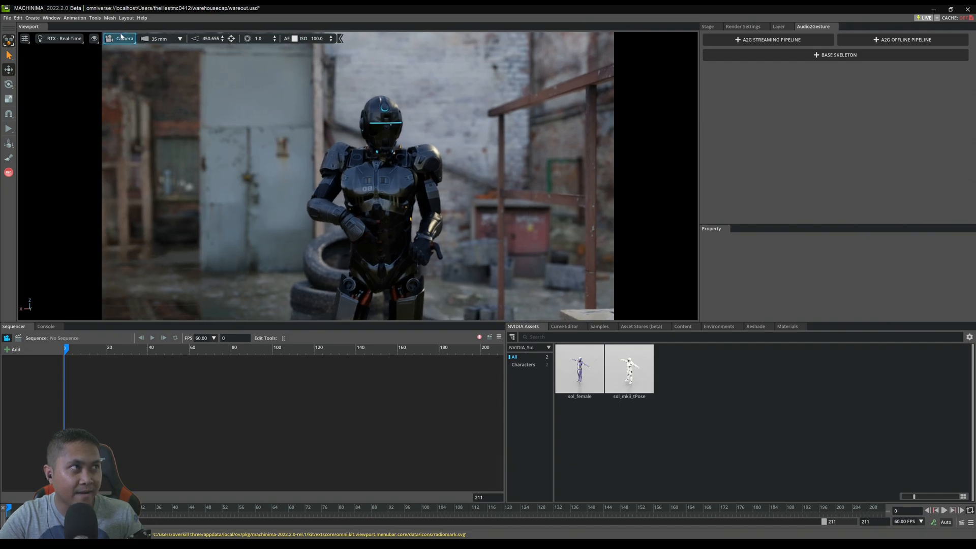
pyautogui.click(163, 39)
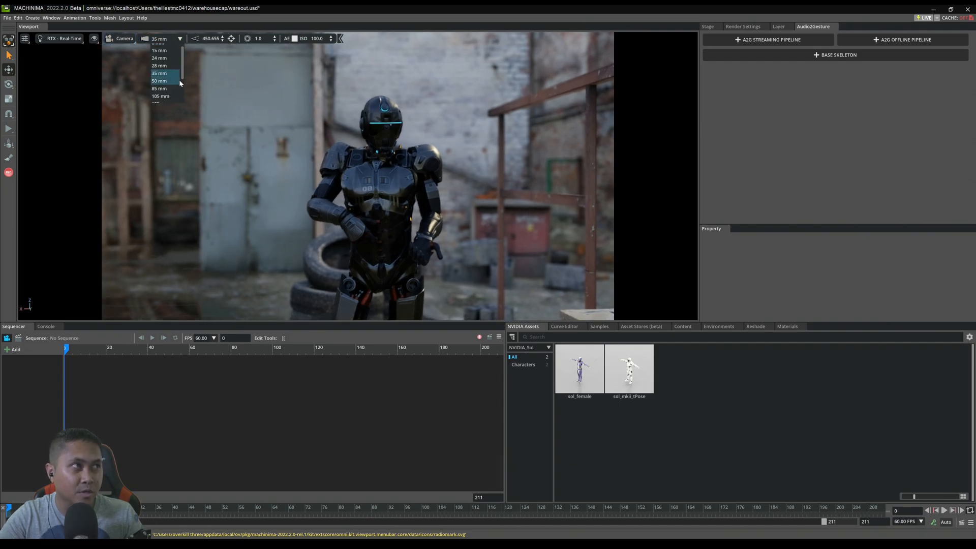
pyautogui.click(160, 82)
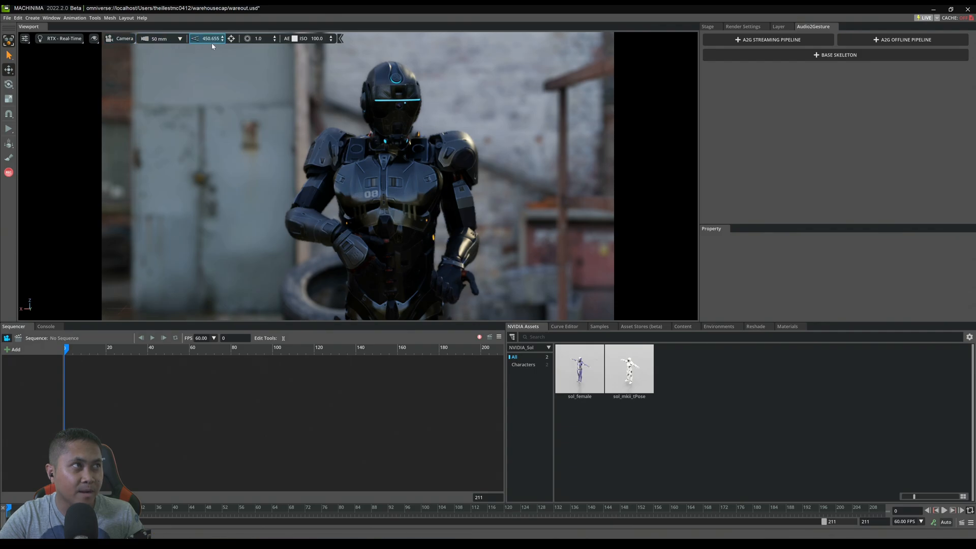
pyautogui.click(214, 181)
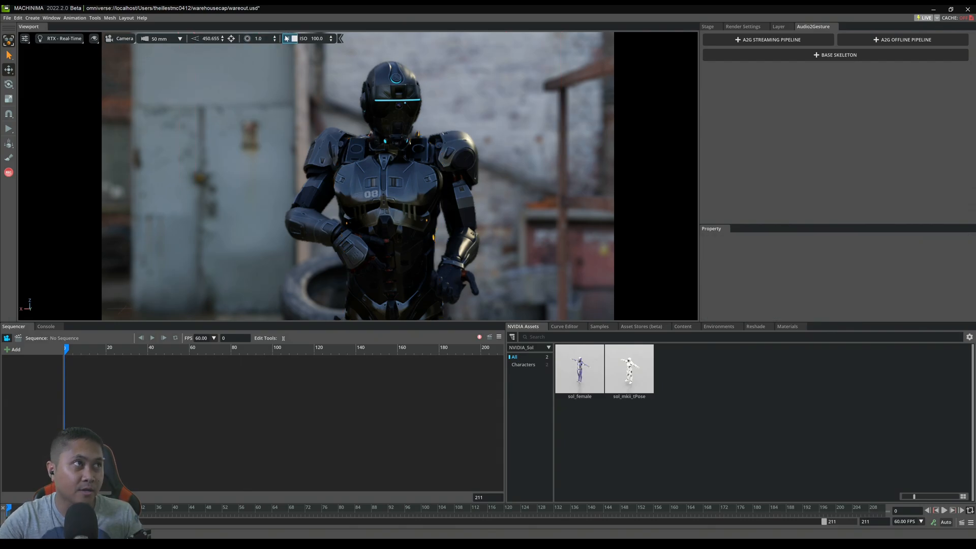
pyautogui.moveTo(230, 39)
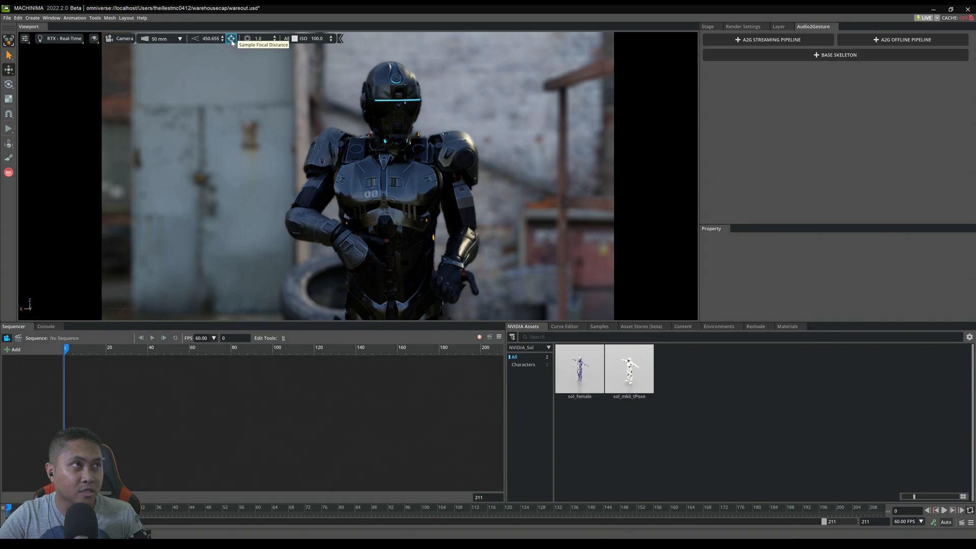
pyautogui.moveTo(397, 87)
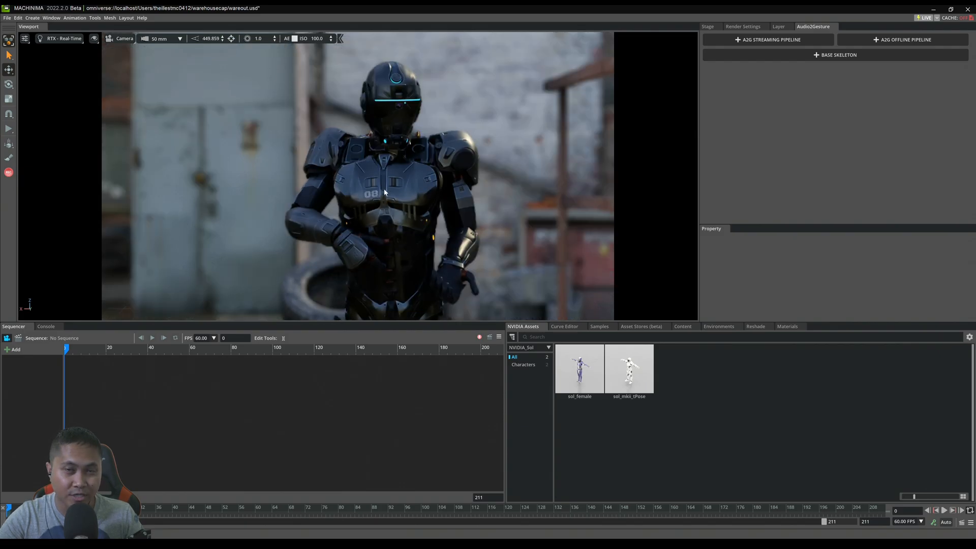
pyautogui.moveTo(432, 189)
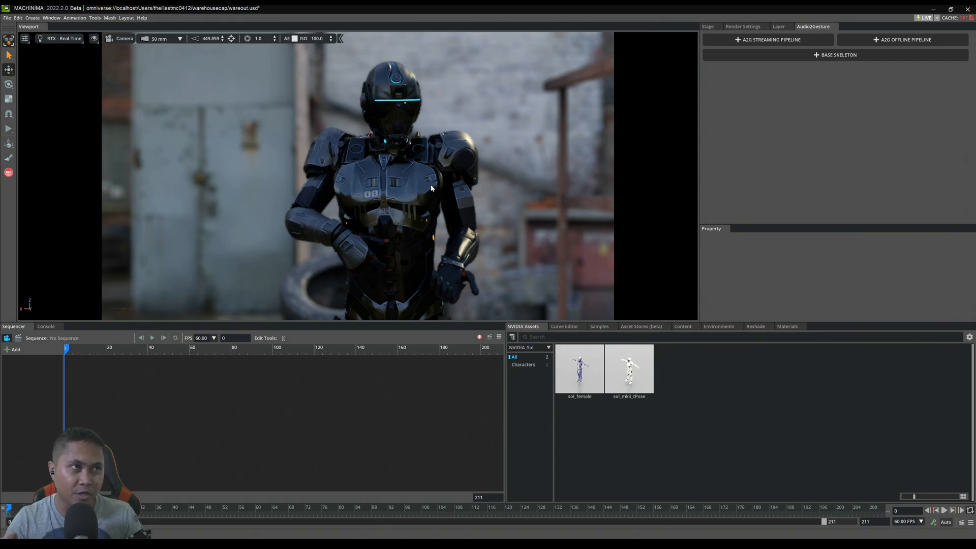
pyautogui.moveTo(394, 199)
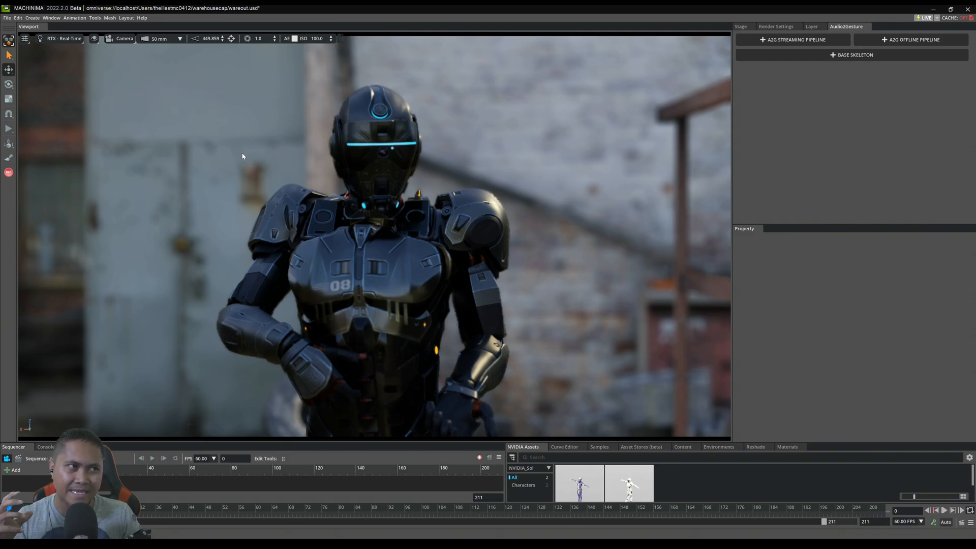
pyautogui.moveTo(402, 182)
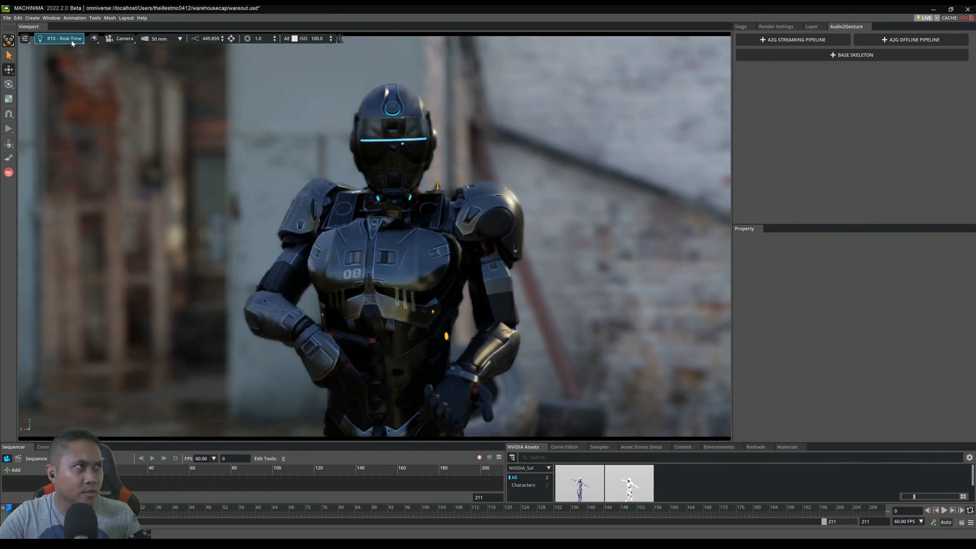
# Render with RTX - Interactive (Path Tracing) at ISO 400 and show the sky environment presets
pyautogui.click(64, 37)
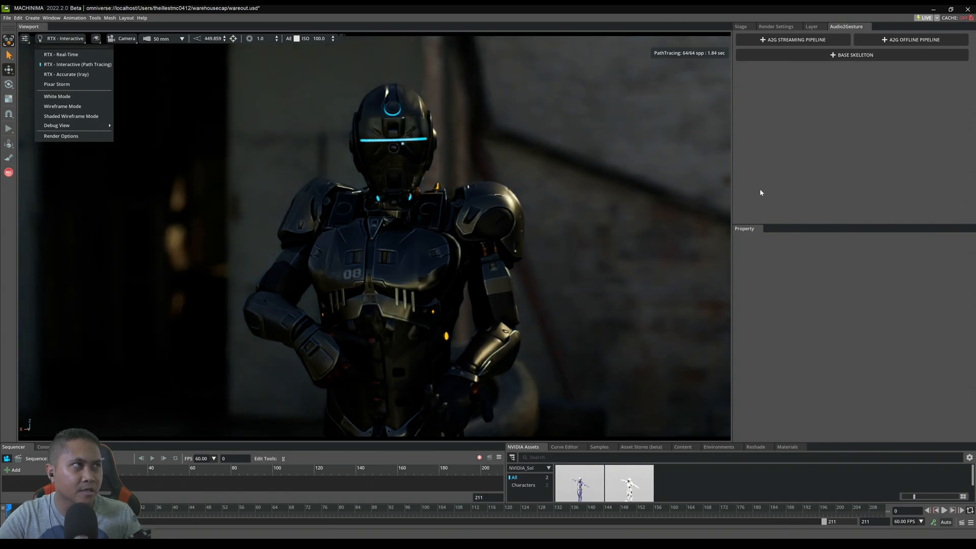
pyautogui.click(603, 167)
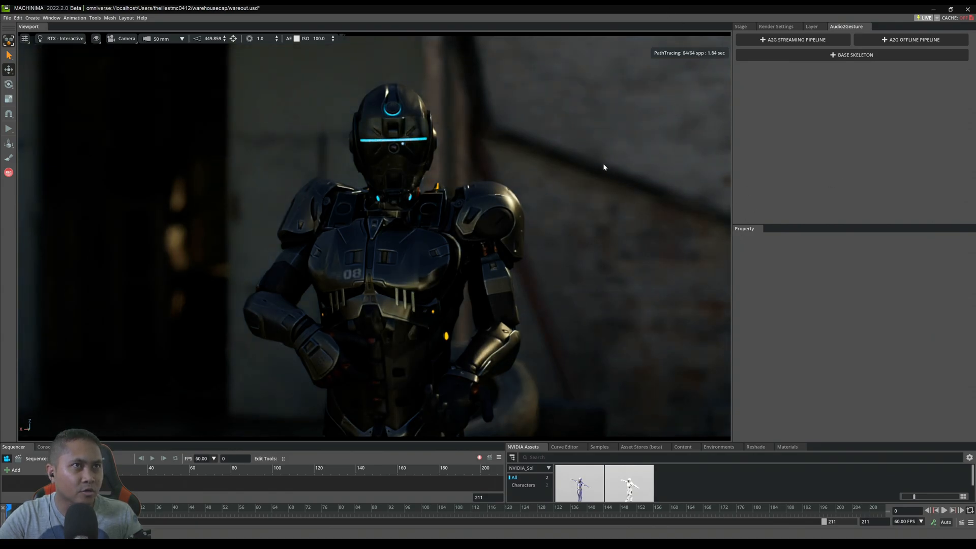
pyautogui.click(718, 448)
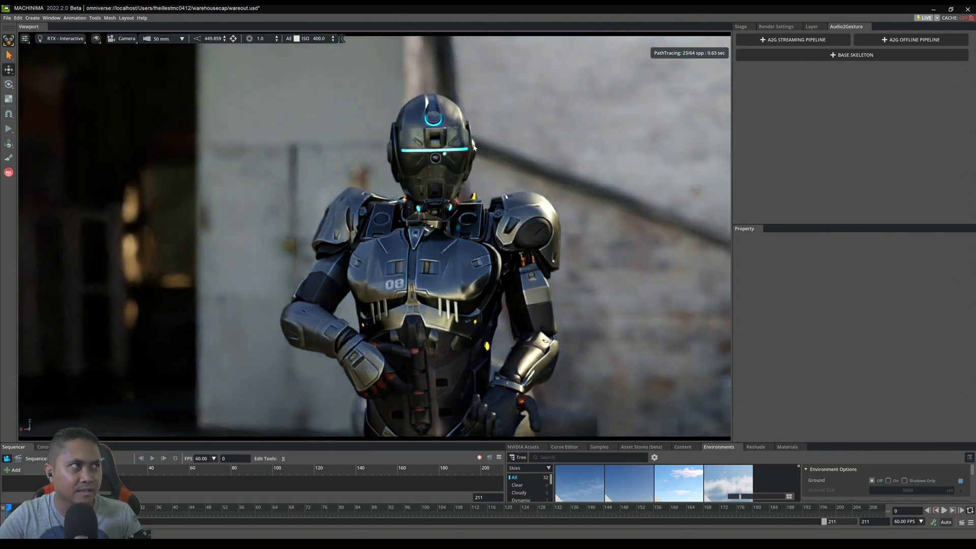
# Switch to real-time rendering and reframe the robot's upper body centred in the shot
pyautogui.click(64, 38)
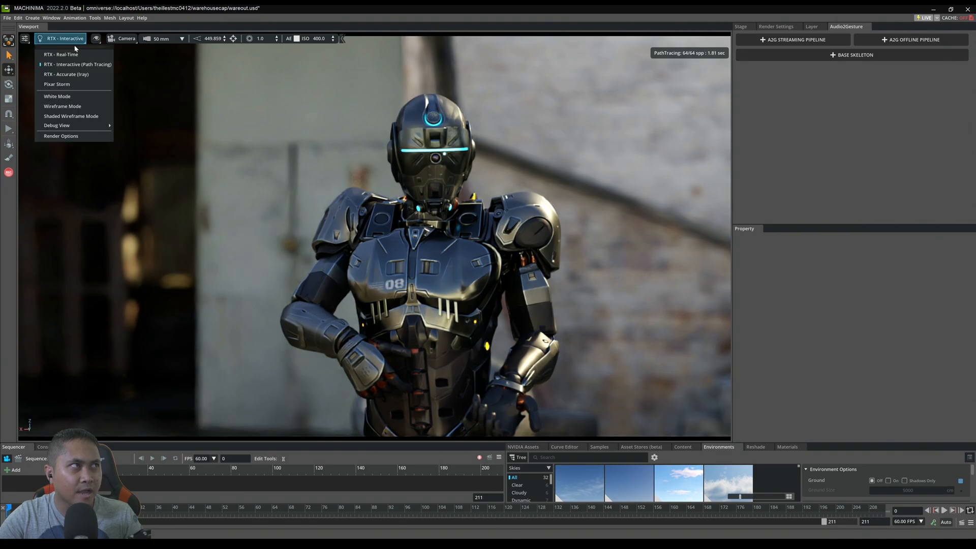
pyautogui.click(60, 53)
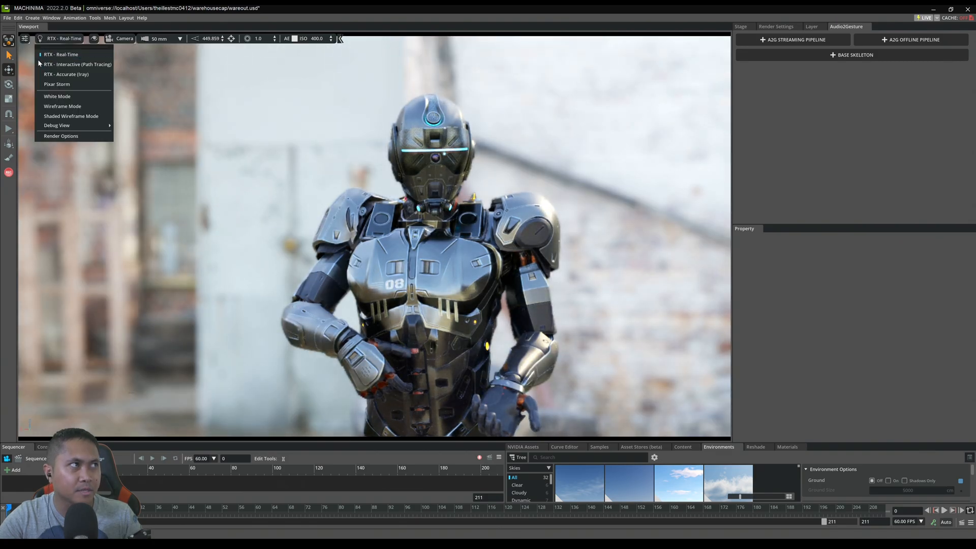
pyautogui.click(77, 64)
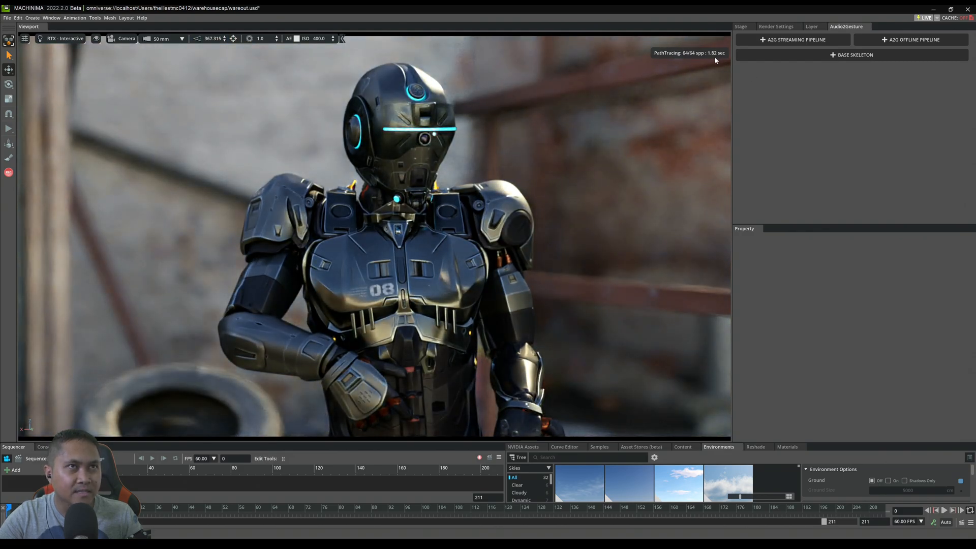
pyautogui.moveTo(569, 140)
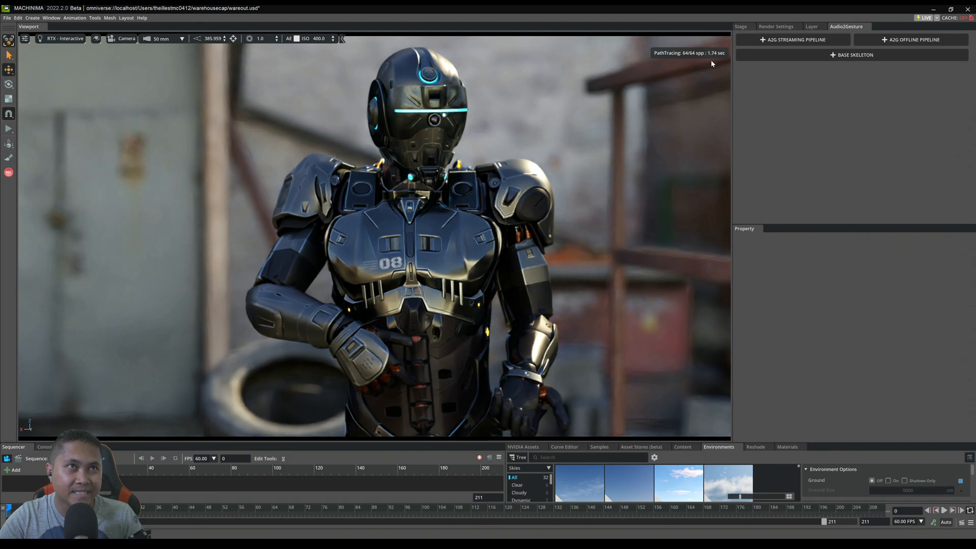
pyautogui.moveTo(610, 141)
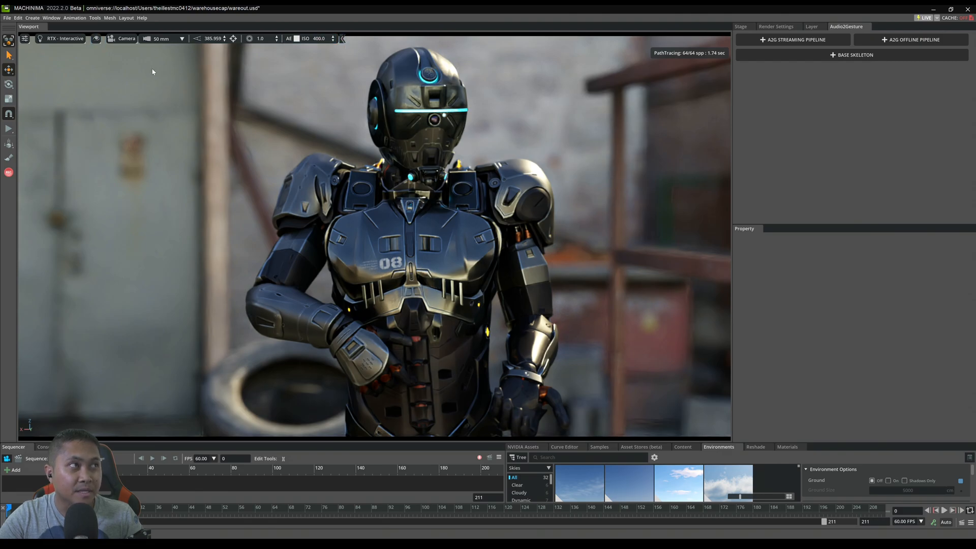
# Fly the camera to a close waist-up shot of the robot at focus distance 453.367
pyautogui.click(126, 39)
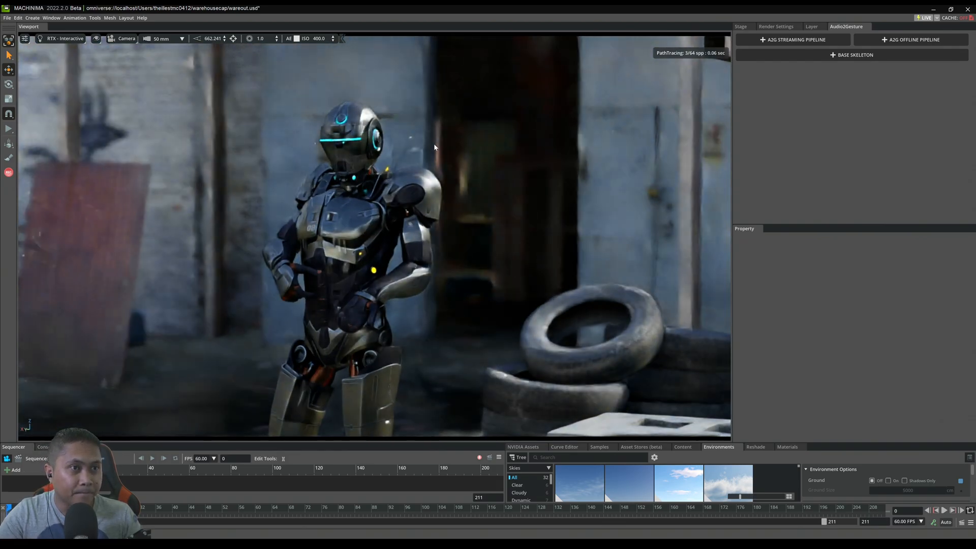
pyautogui.click(209, 38)
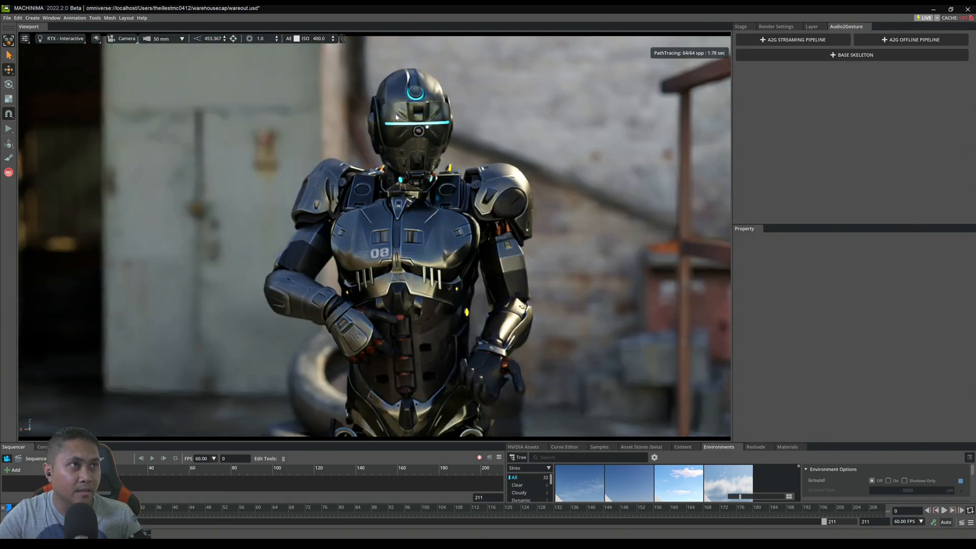
pyautogui.moveTo(68, 23)
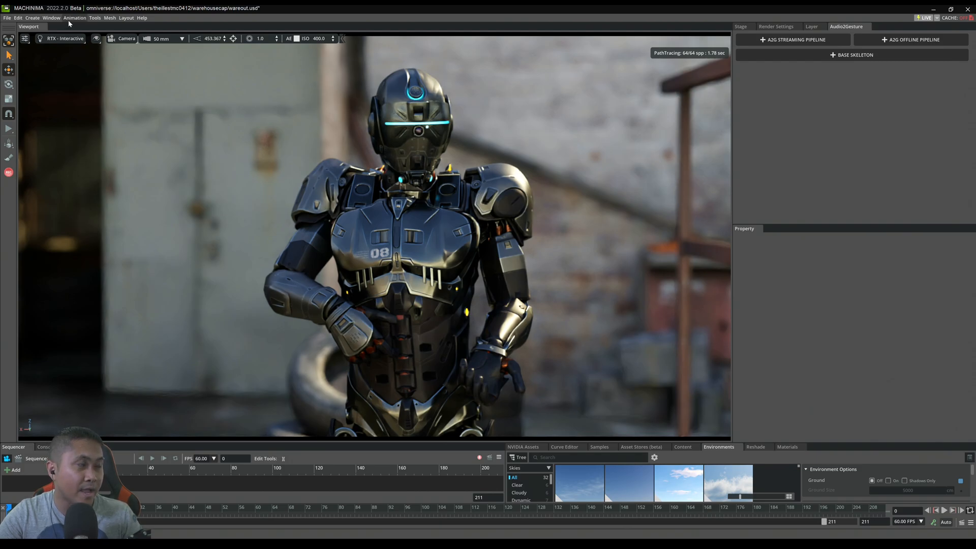
# Bring up Movie Capture with 3840×2160 resolution and 128 path-trace samples per pixel
pyautogui.click(51, 17)
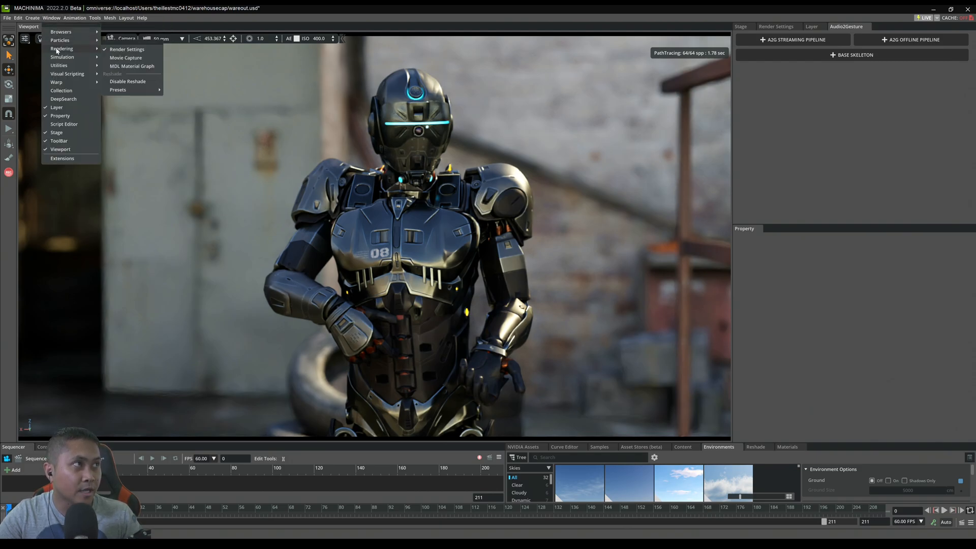
pyautogui.click(126, 57)
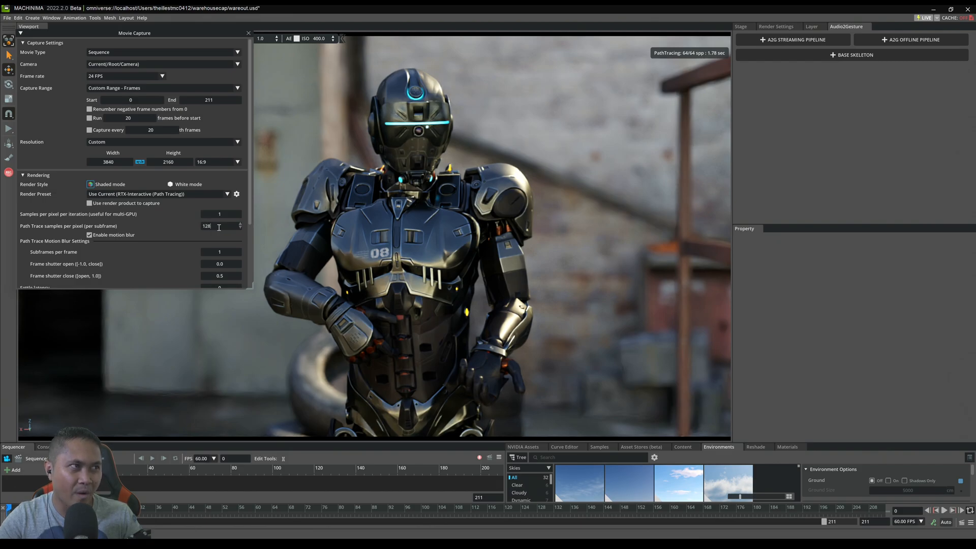
pyautogui.scroll(-3)
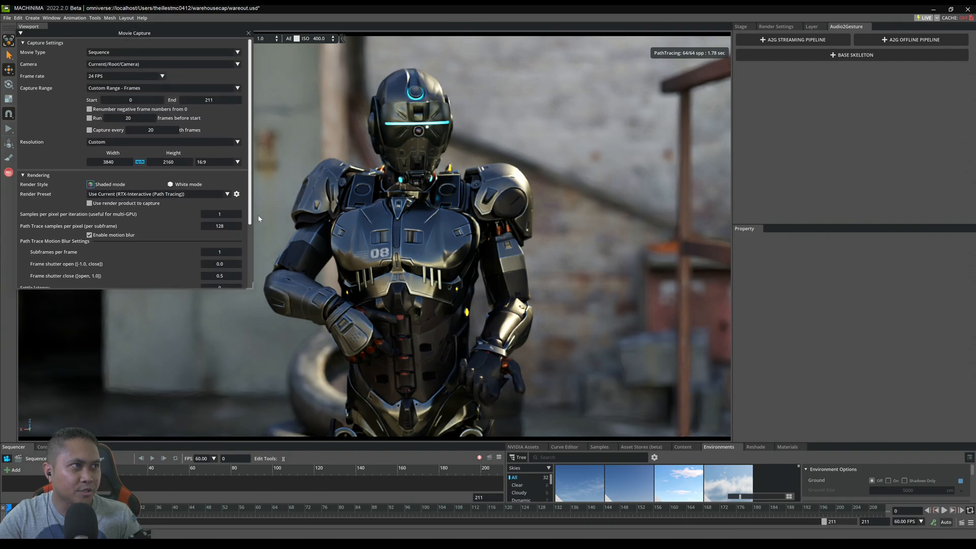
pyautogui.moveTo(504, 94)
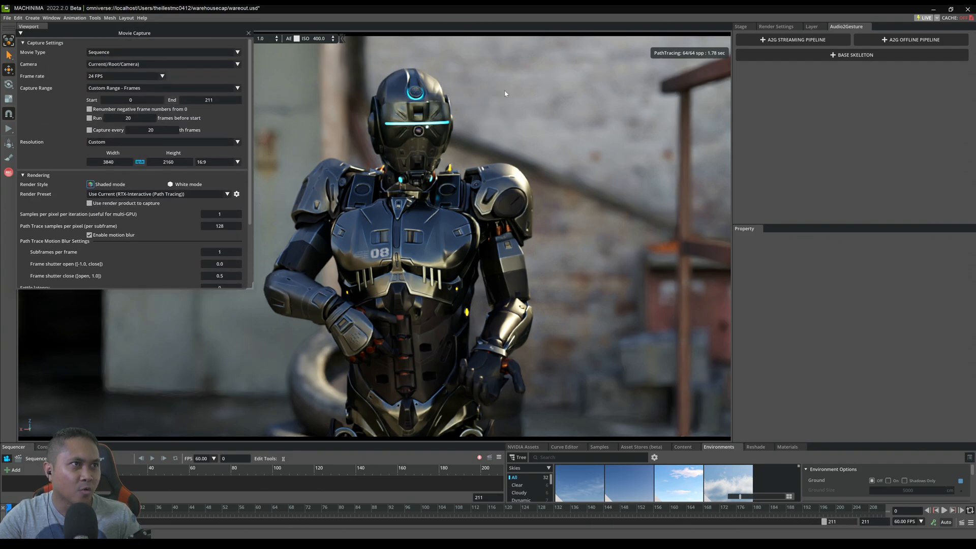
pyautogui.scroll(-3)
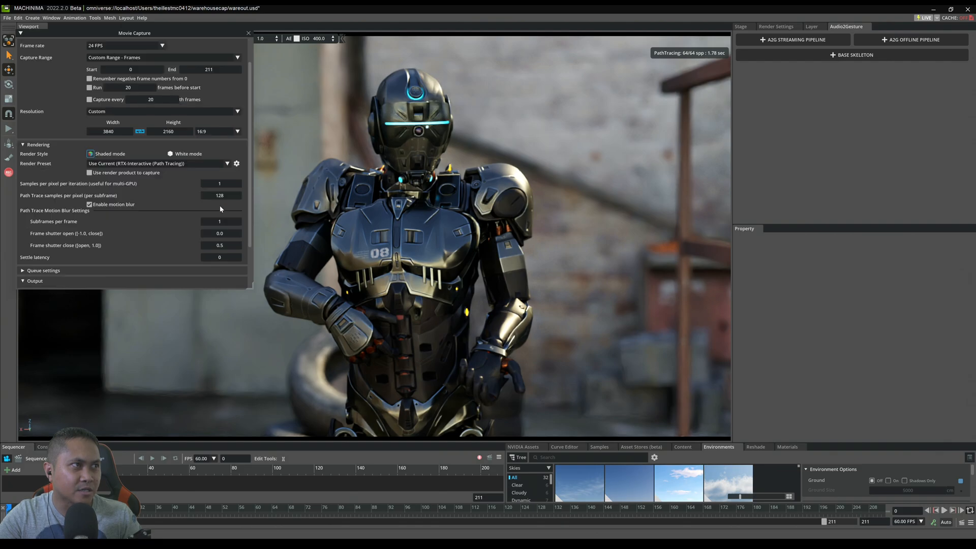
# Set capture output to PNG frames named 'hey' and capture the current 4K frame
pyautogui.click(157, 280)
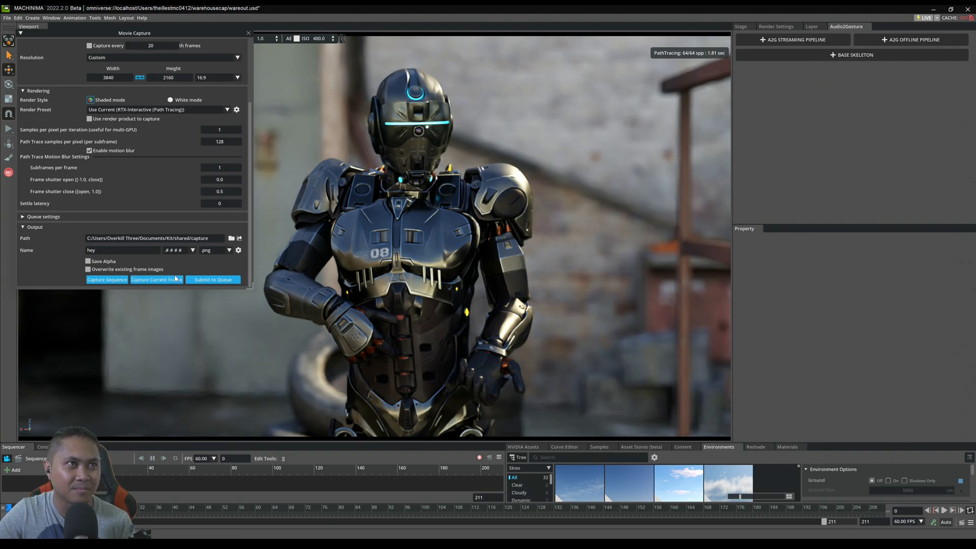
pyautogui.moveTo(20, 32)
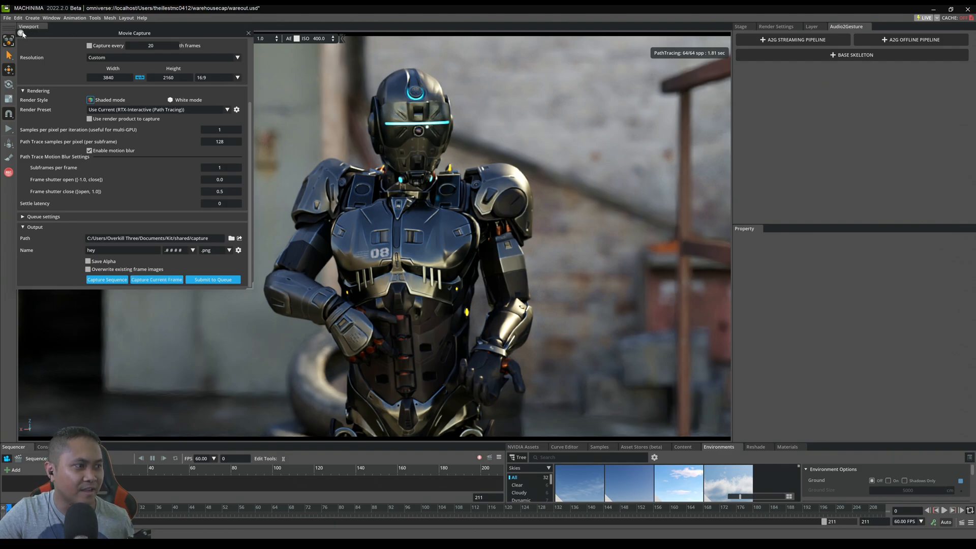
# Show the capture folder in File Explorer and pick the newest image hey2
pyautogui.click(230, 238)
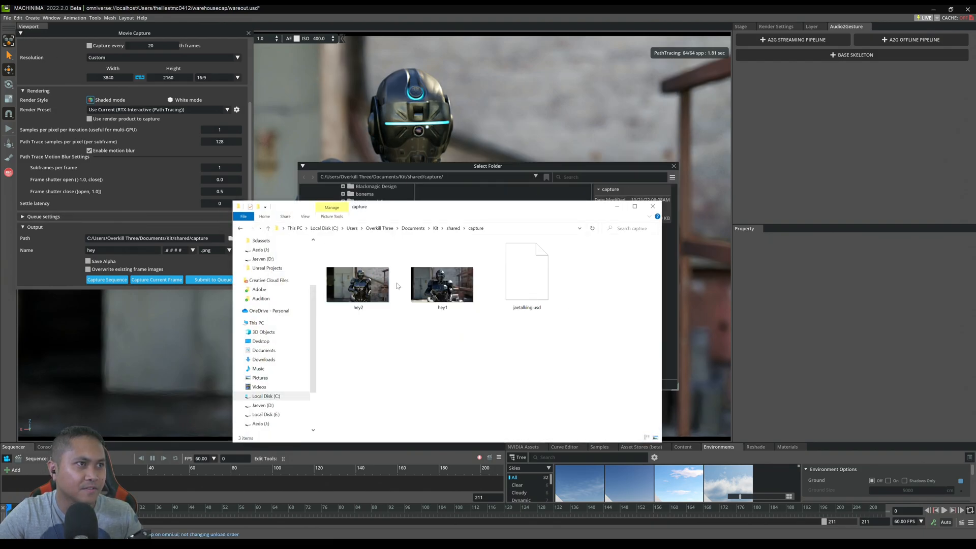
pyautogui.click(358, 285)
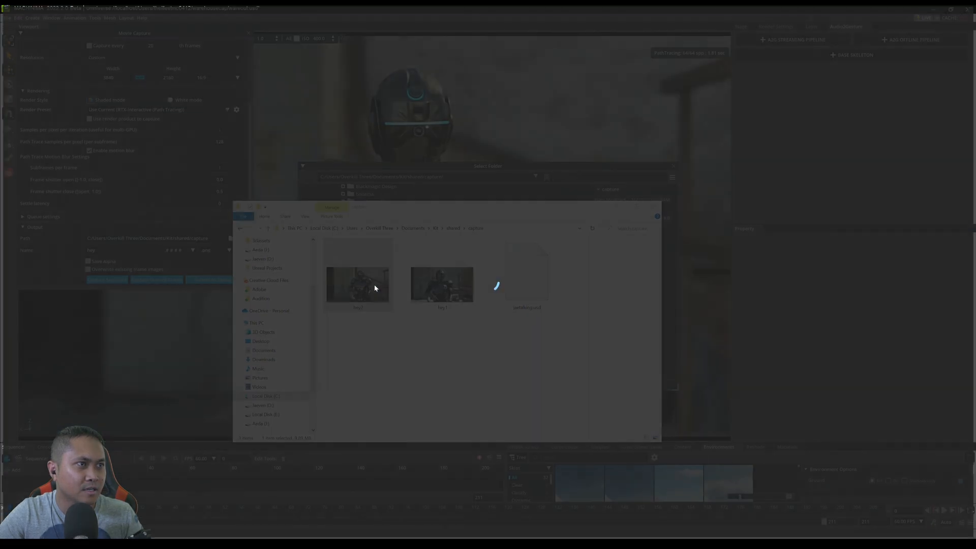
pyautogui.doubleClick(443, 284)
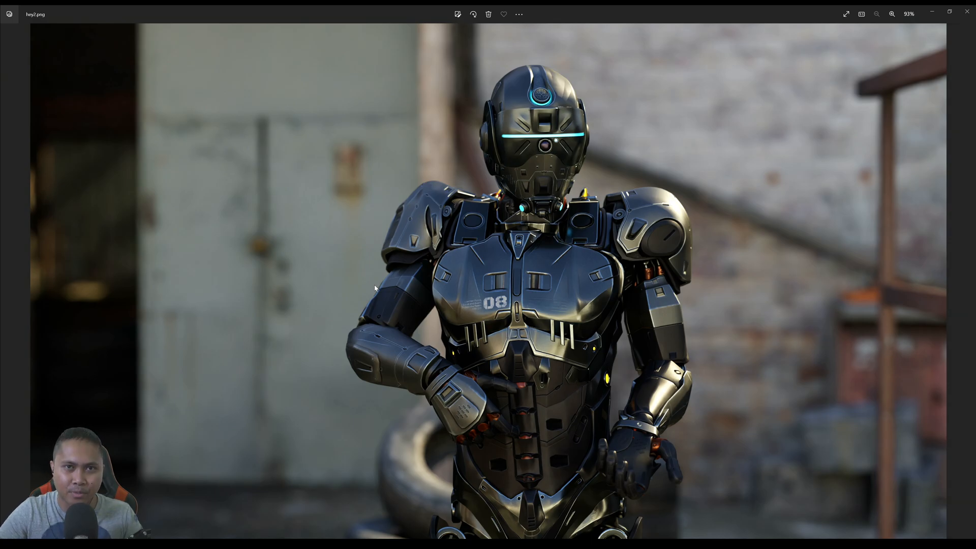
pyautogui.moveTo(431, 288)
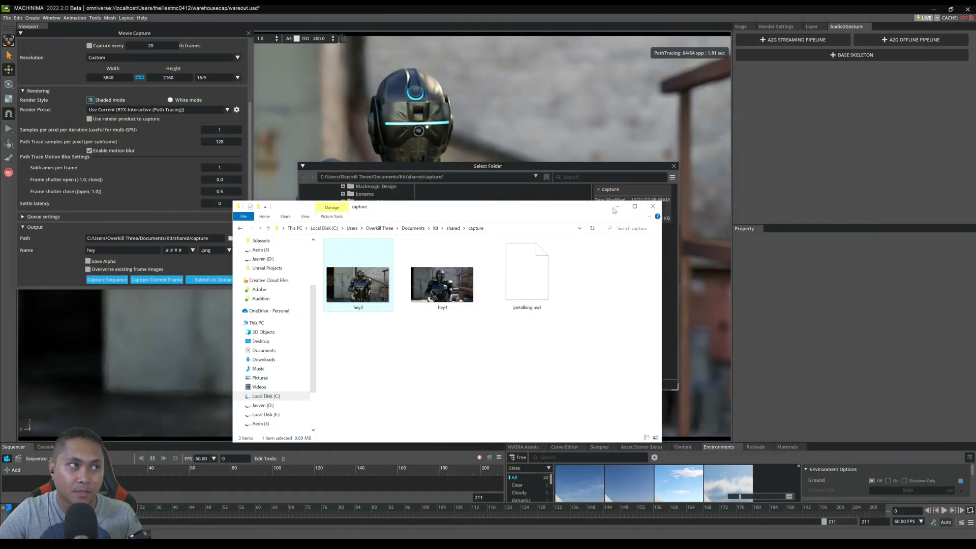
# Close the capture folder window and cancel the Select Folder dialog
pyautogui.click(653, 206)
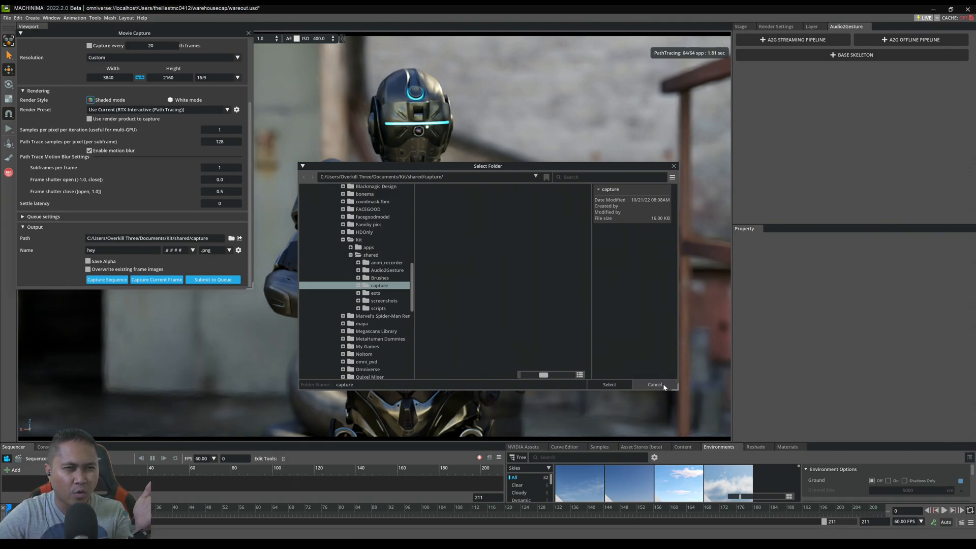
pyautogui.click(654, 385)
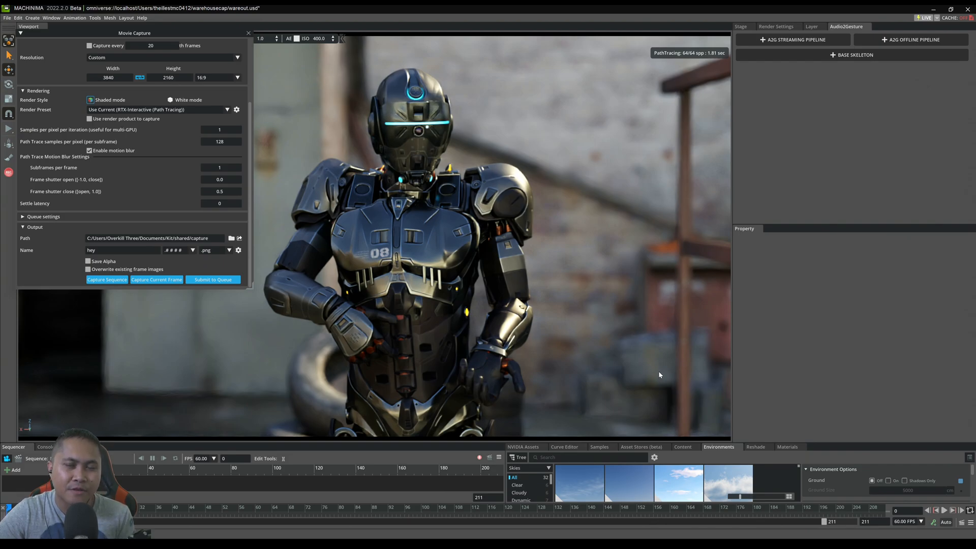
pyautogui.moveTo(660, 376)
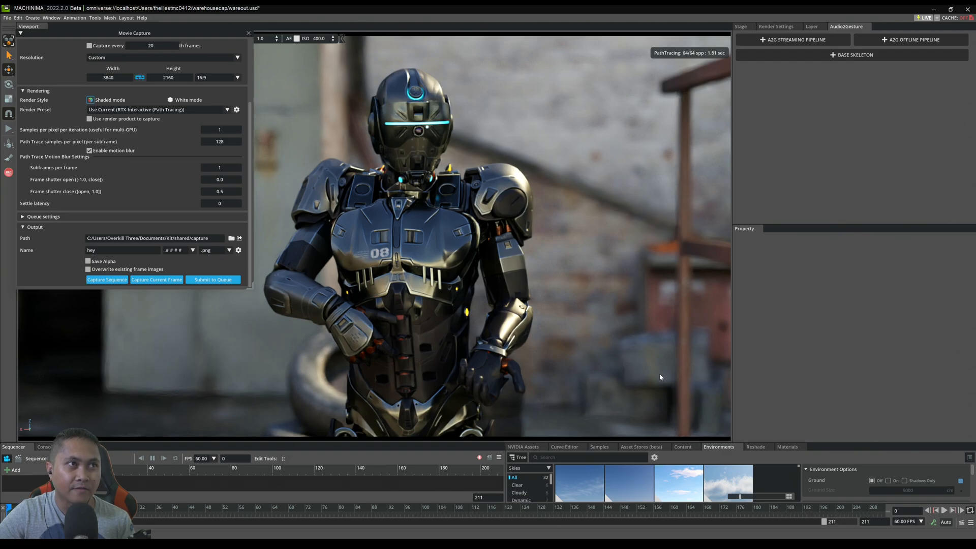